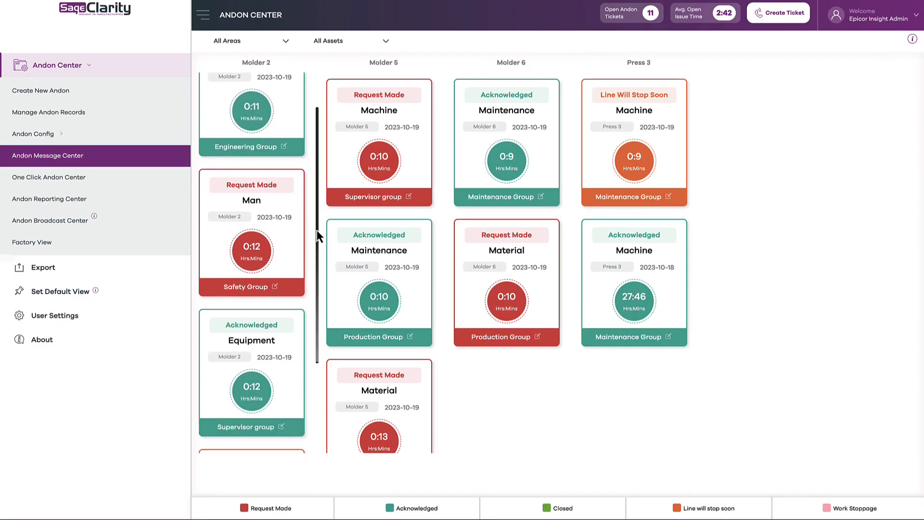
Scroll through the Andon Message Center ticket cards.
scroll("down", 3)
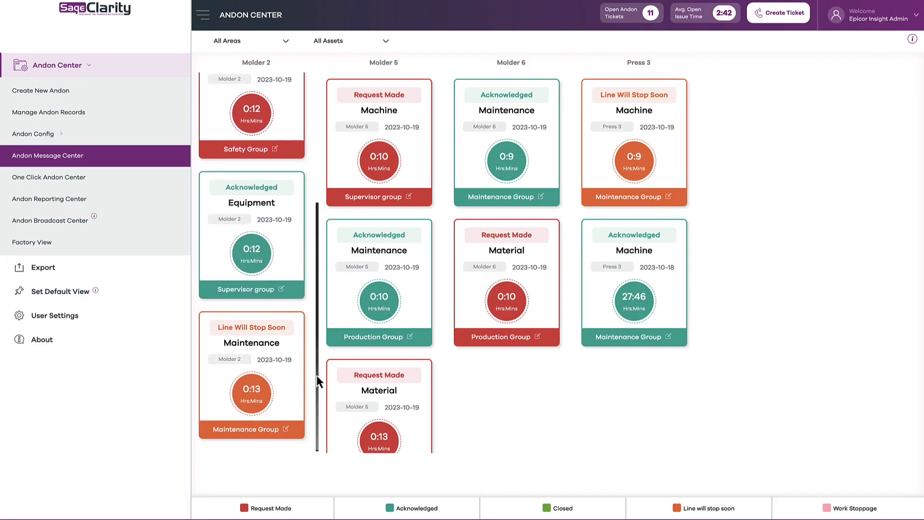
scroll("down", 3)
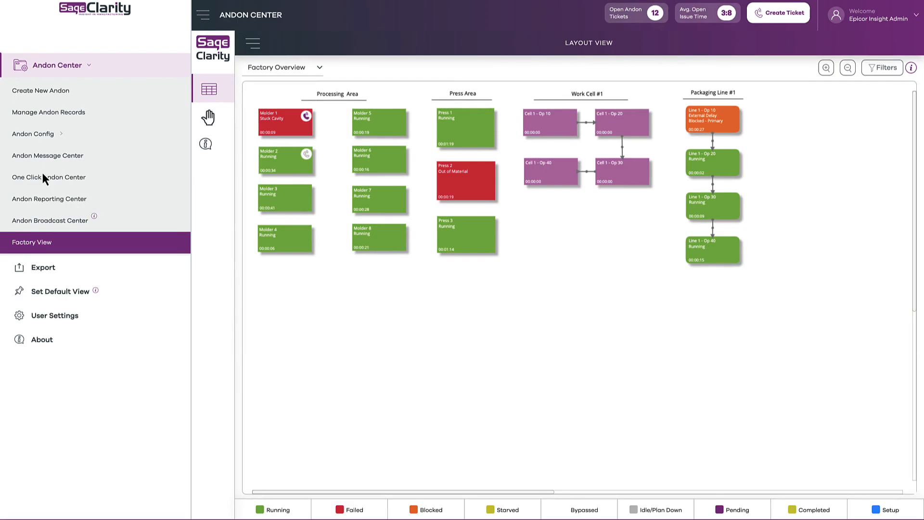
left_click(48, 156)
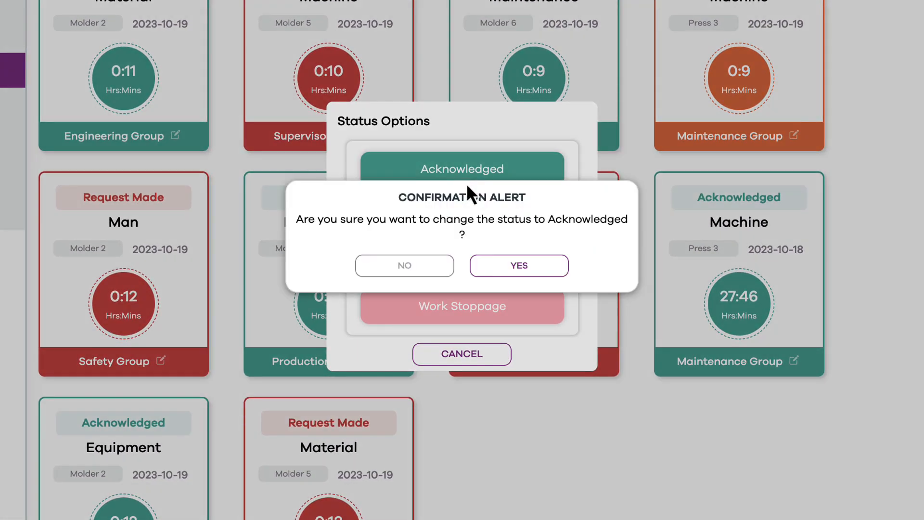
Confirm the Molder 5 machine ticket's new Acknowledged status in the alert.
left_click(518, 265)
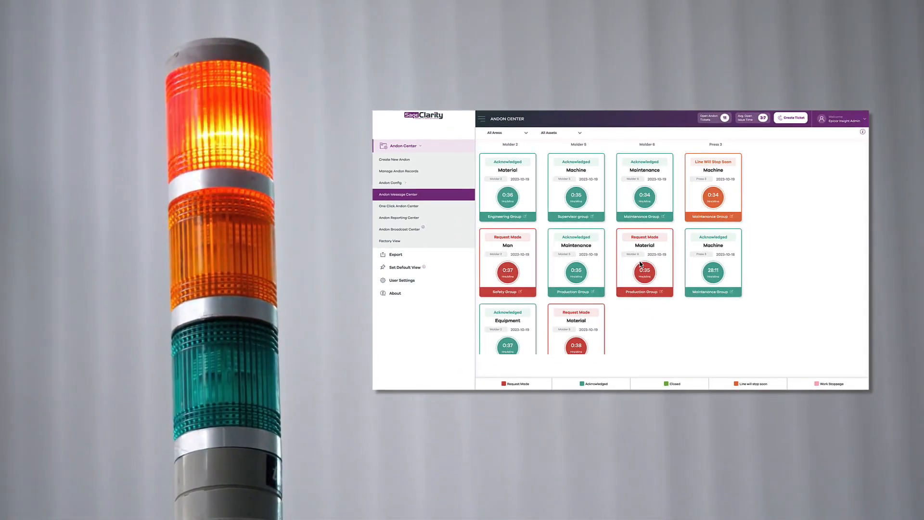
Save a new Molder 7 Material ticket described 'Running low on materials'.
left_click(791, 118)
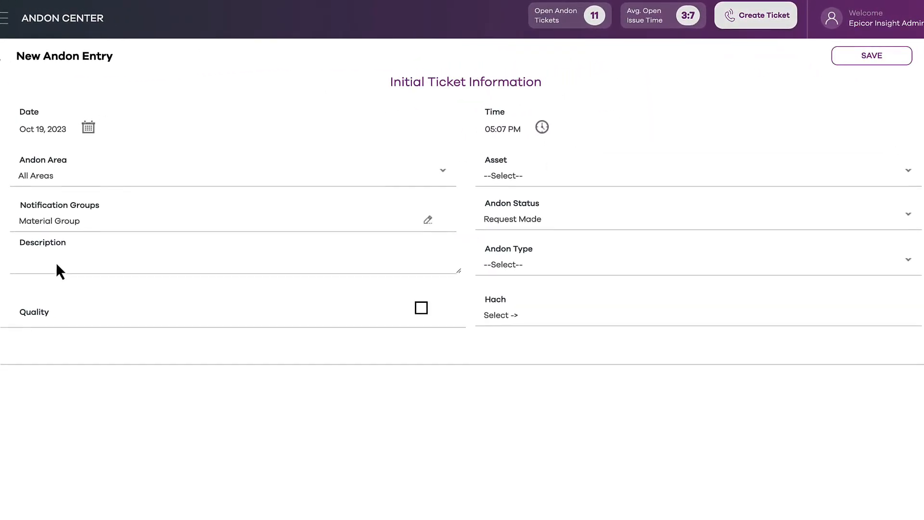
type("Running low on materials")
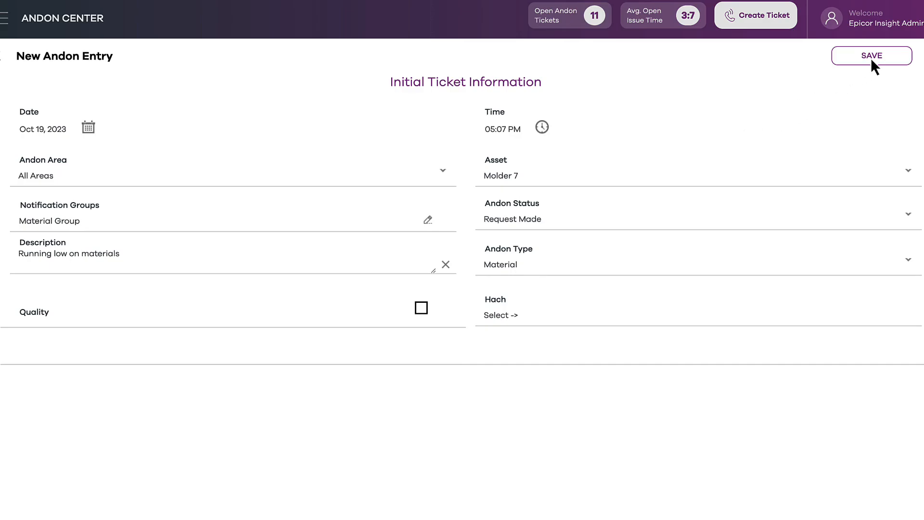
left_click(872, 56)
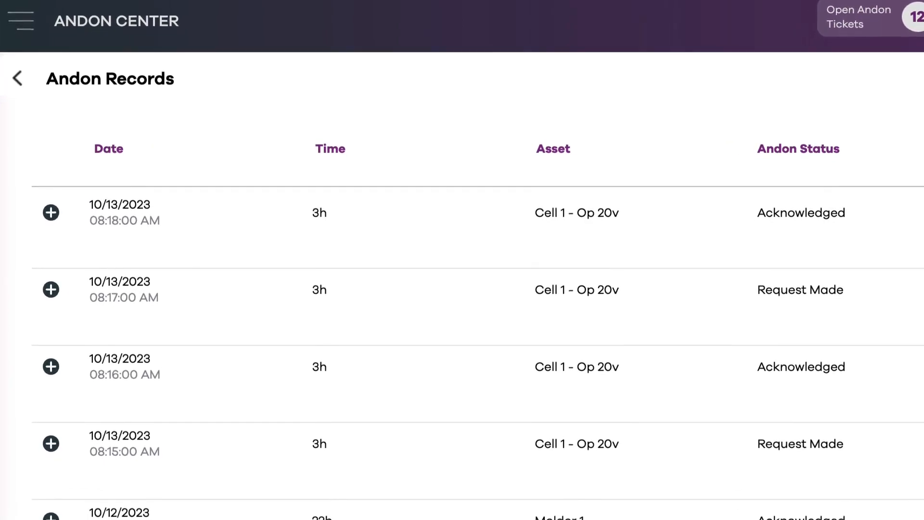
Expand the top Cell 1 - Op 20v record showing Assistance needed, type Man, quality false.
scroll("down", 3)
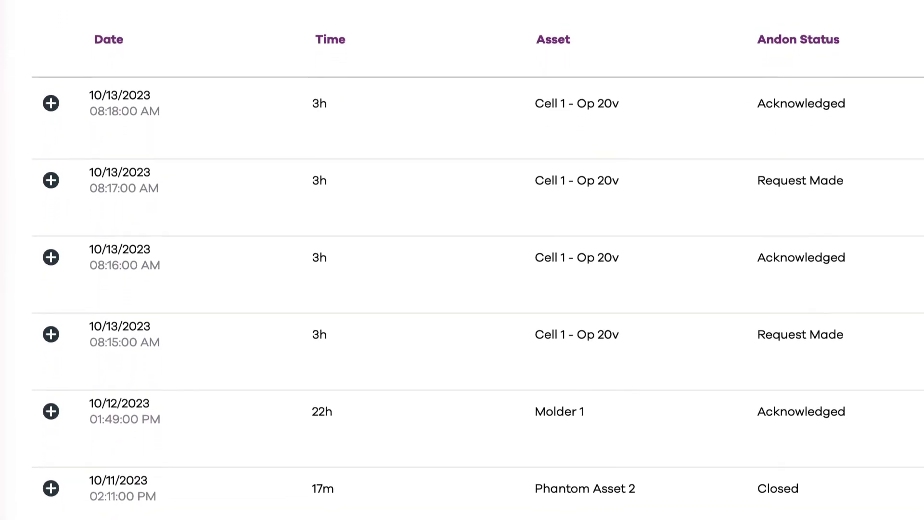
left_click(50, 217)
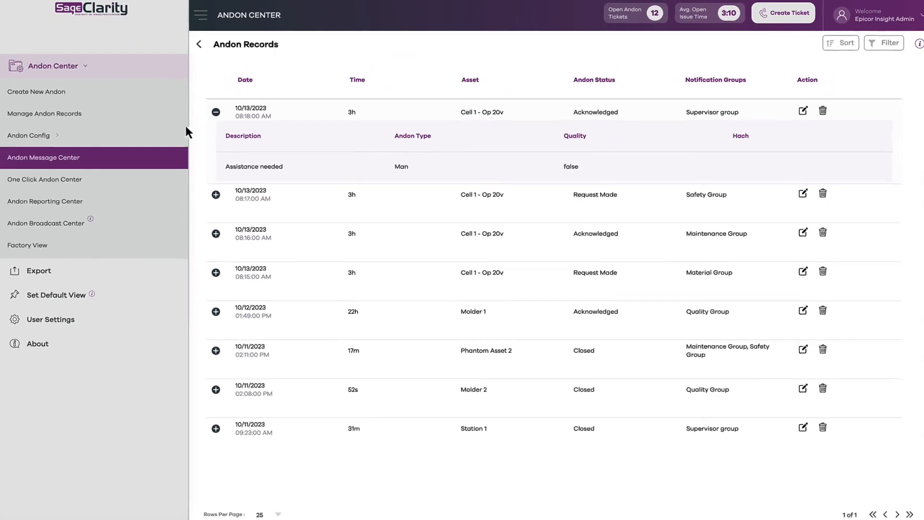
Review the Andon Reporting Center charts from top to bottom.
left_click(50, 198)
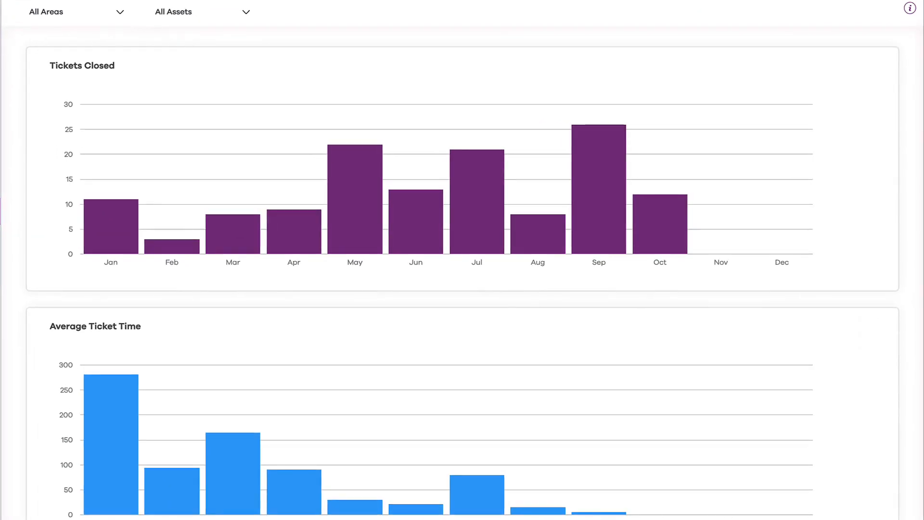
scroll("down", 3)
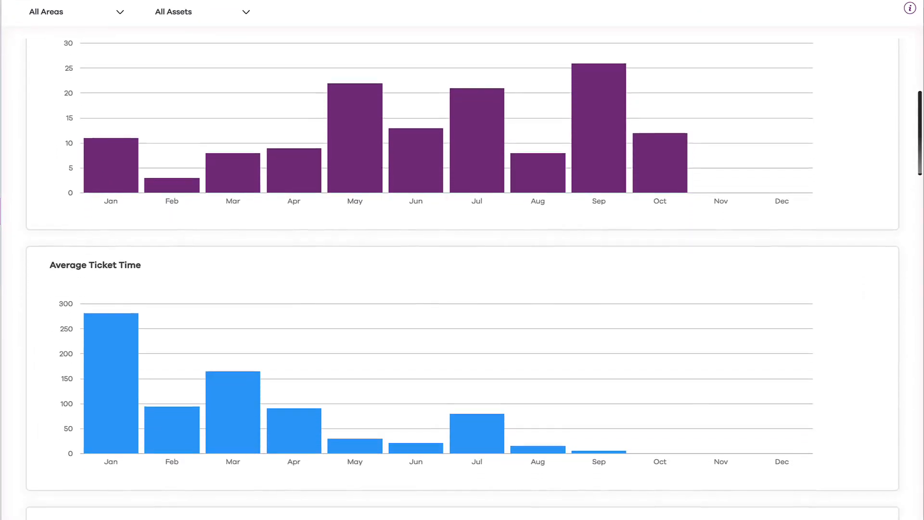
scroll("down", 3)
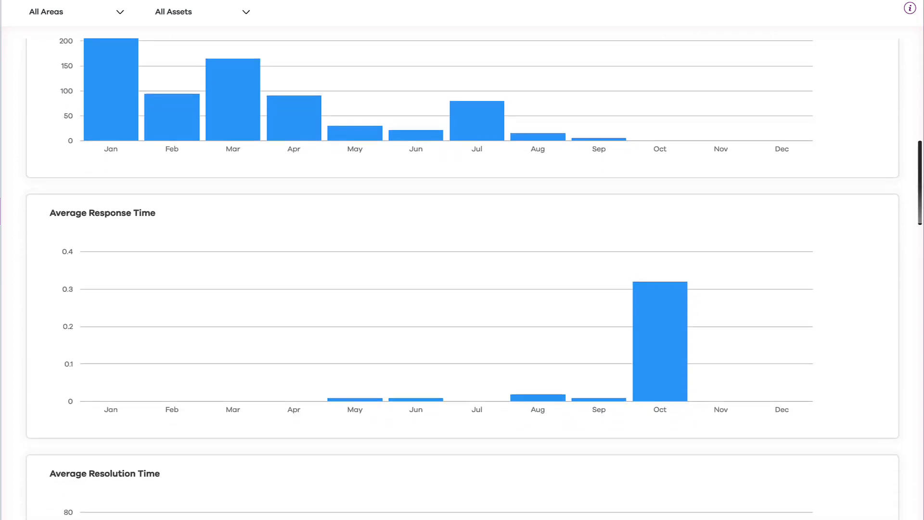
scroll("down", 3)
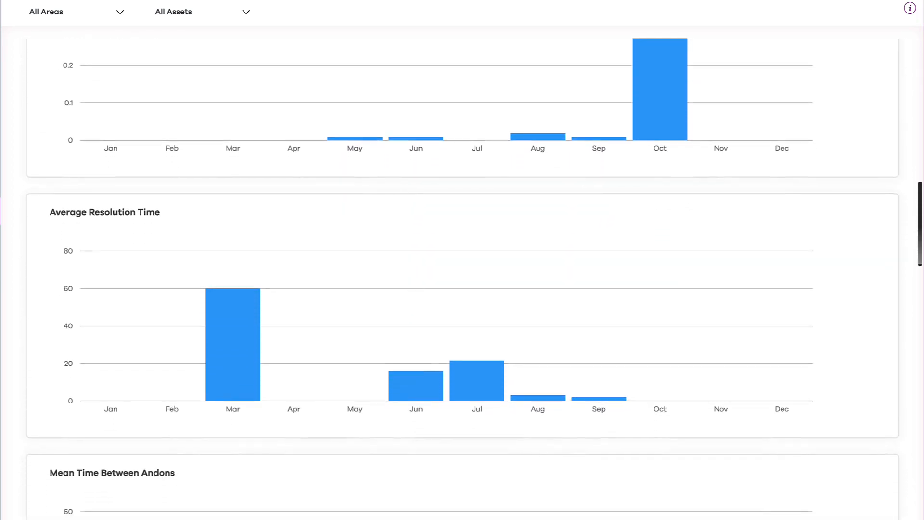
scroll("down", 3)
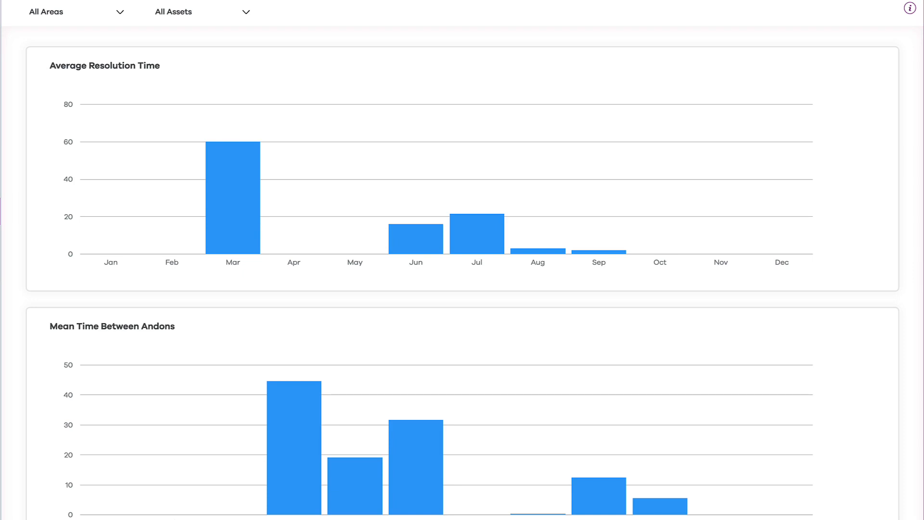
scroll("down", 3)
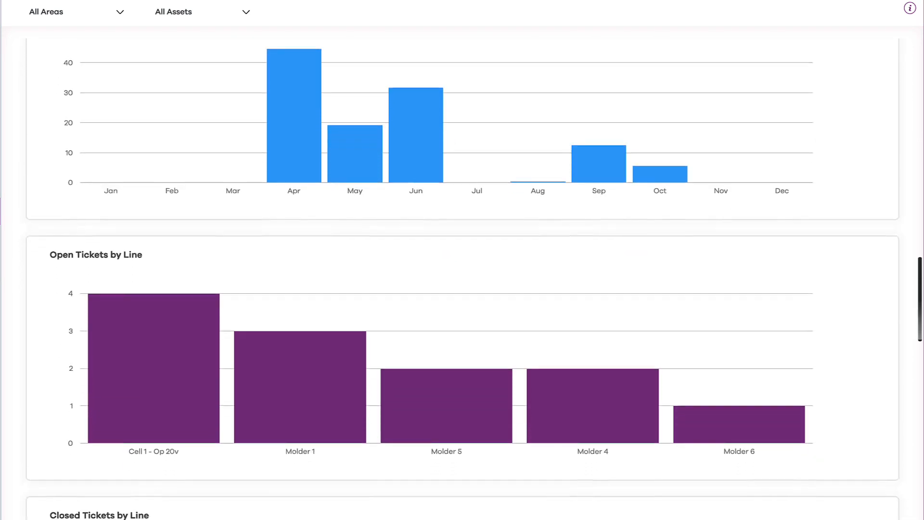
scroll("down", 3)
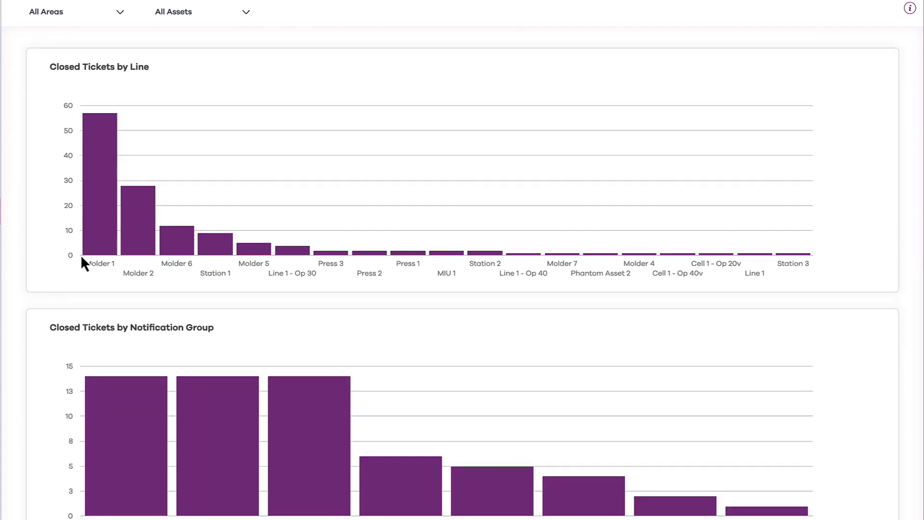
Set the report date range to the previous month (PM) and bring up the ticket Export dialog.
left_click(432, 300)
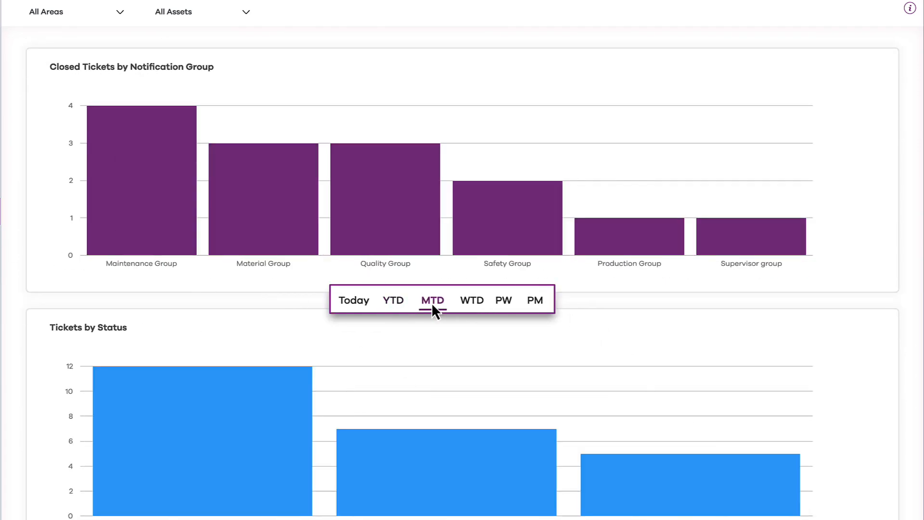
left_click(470, 300)
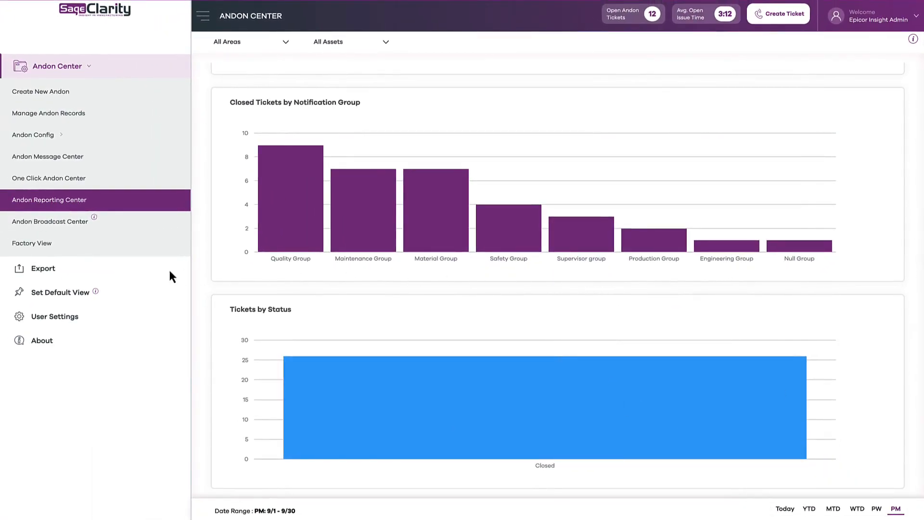
left_click(42, 268)
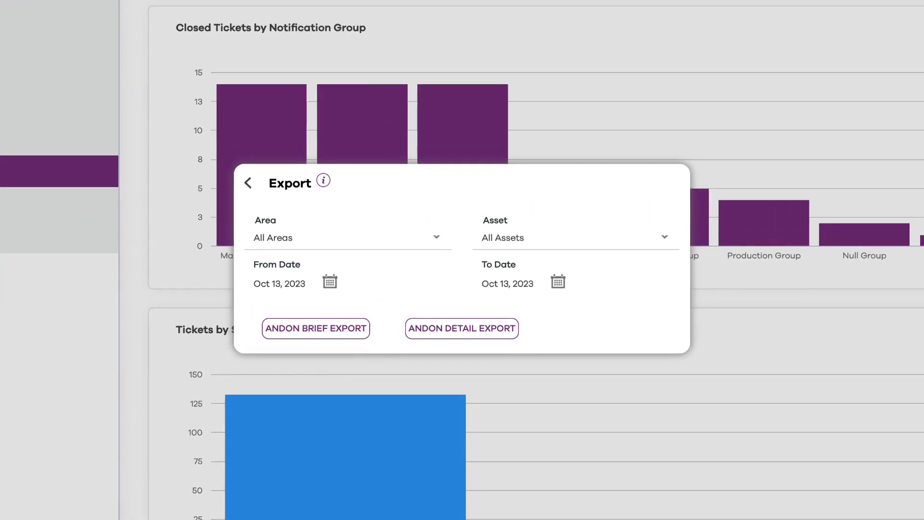